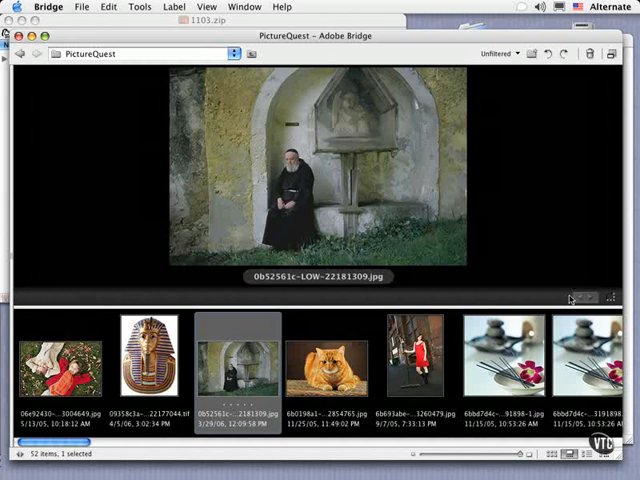
# Switch Bridge to Compact Mode so it floats over the balcony.tif image in Photoshop.
pyautogui.click(244, 7)
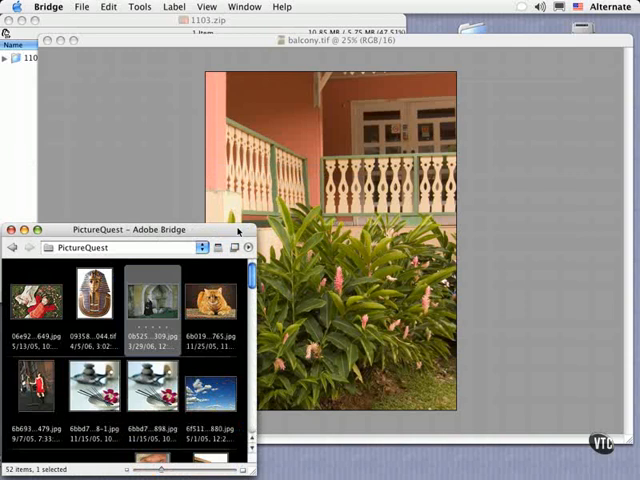
pyautogui.moveTo(240, 231)
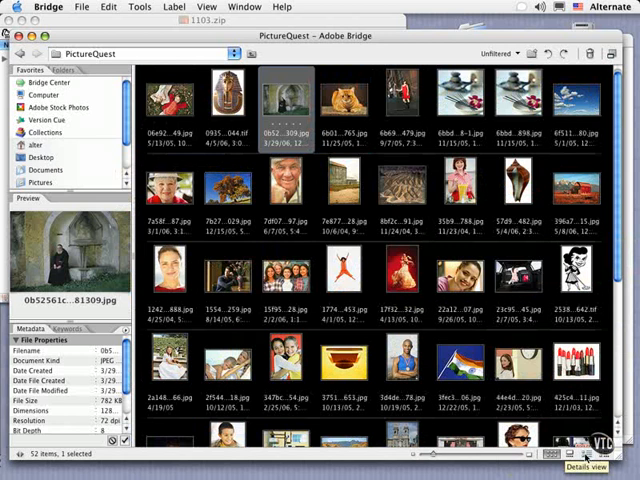
# Restore full mode and the Default Workspace with favourites, preview and metadata panels.
pyautogui.click(586, 454)
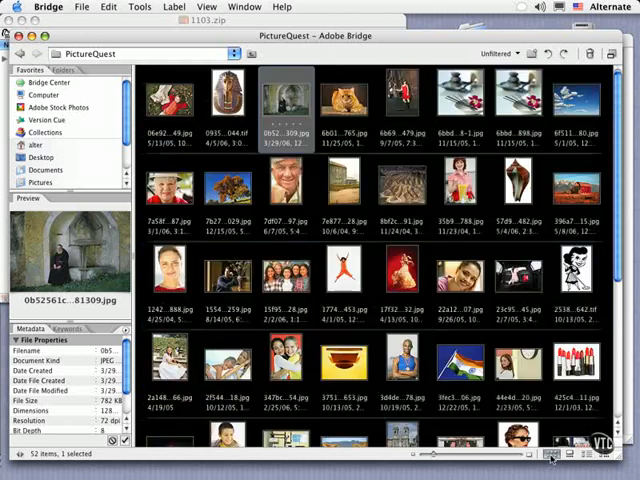
pyautogui.moveTo(553, 456)
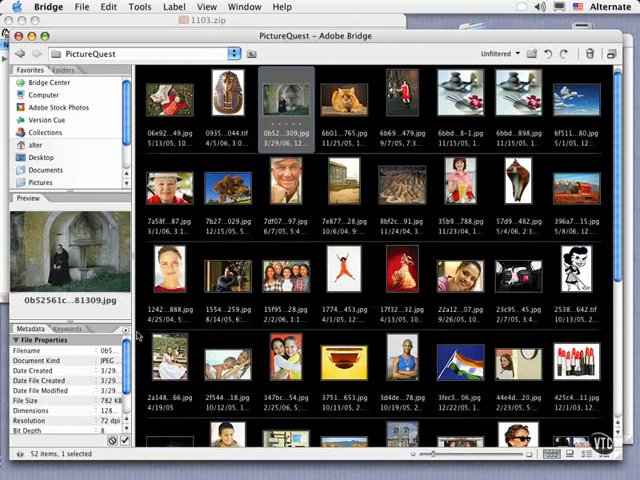
pyautogui.moveTo(540, 310)
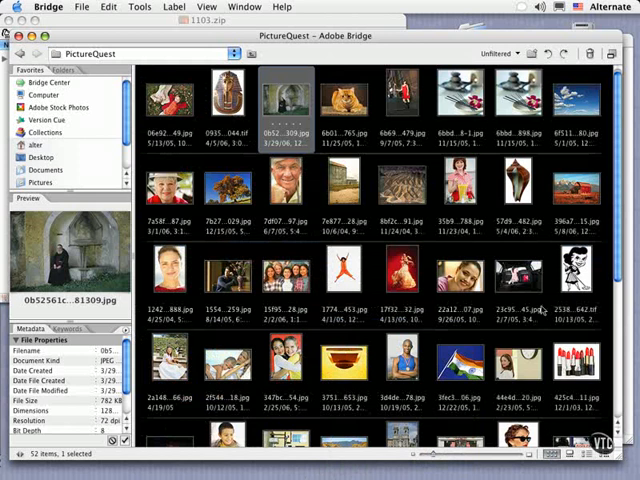
pyautogui.moveTo(344, 300)
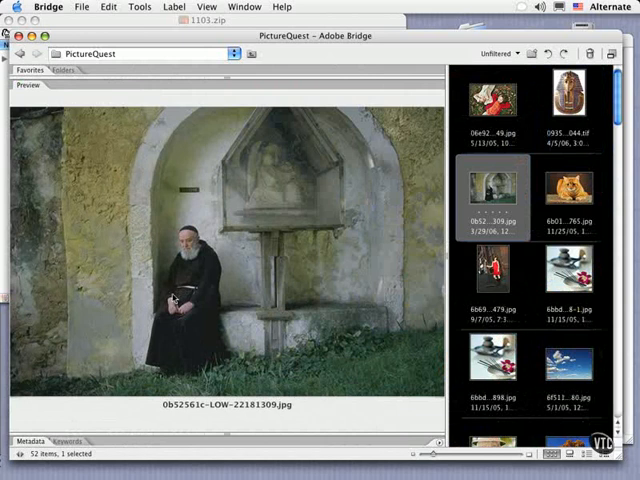
pyautogui.moveTo(170, 300)
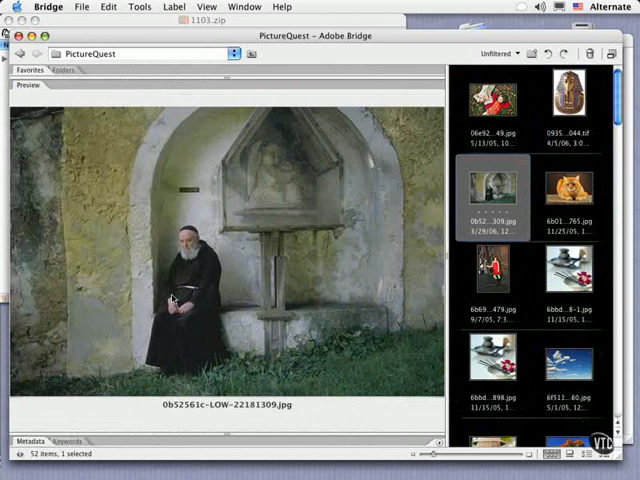
pyautogui.moveTo(172, 300)
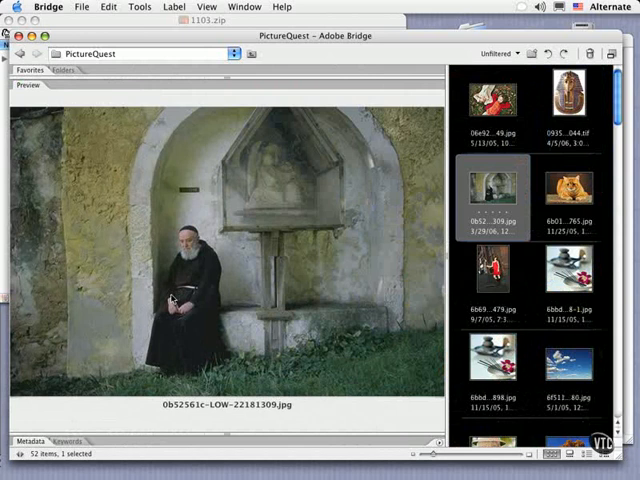
# Preview the red-dress portrait, the two incense-and-orchid still lifes and photo 78e0910b…83963.jpg.
pyautogui.click(570, 187)
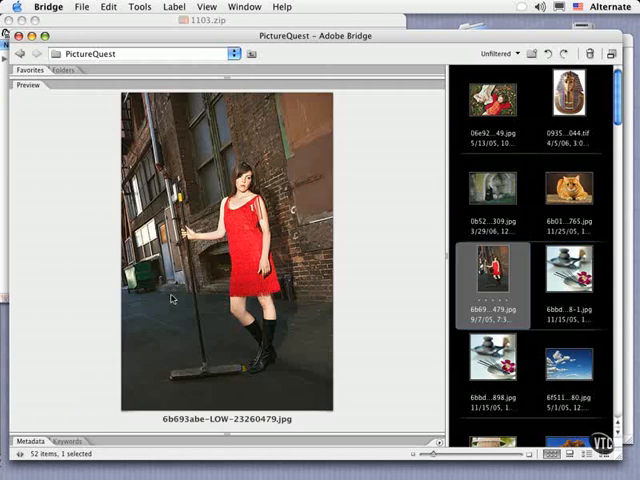
pyautogui.click(568, 280)
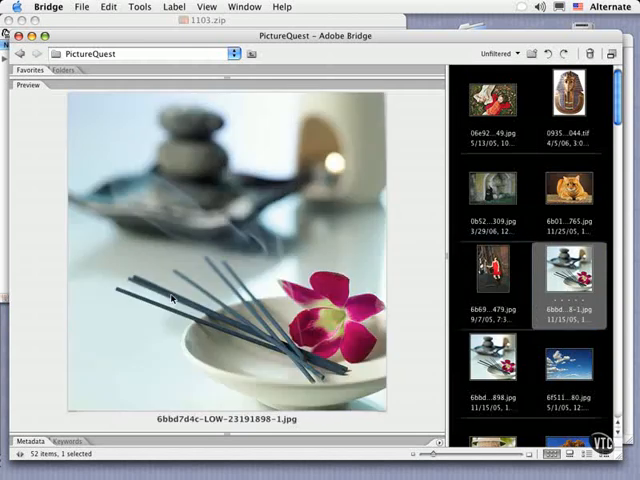
pyautogui.click(492, 358)
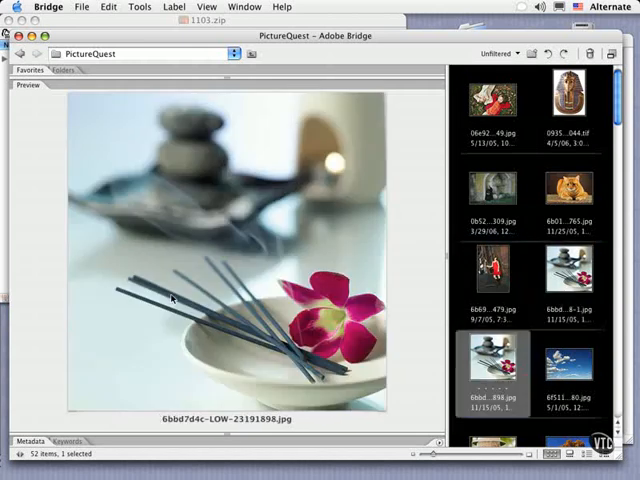
pyautogui.click(568, 370)
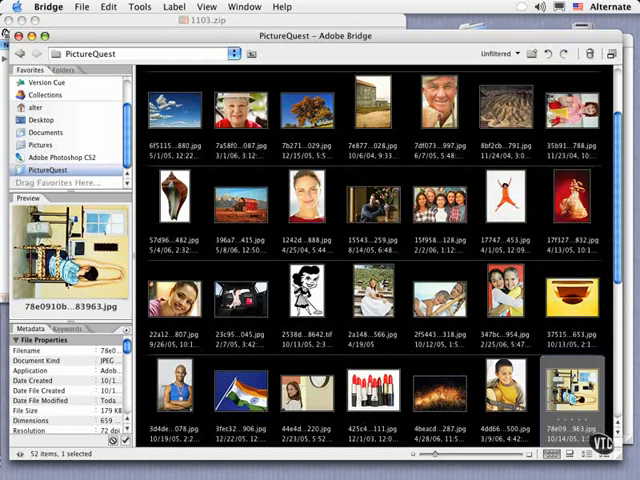
pyautogui.moveTo(588, 384)
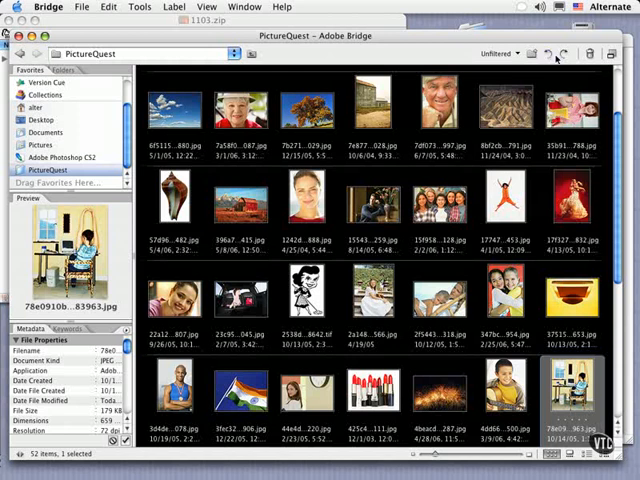
pyautogui.moveTo(588, 54)
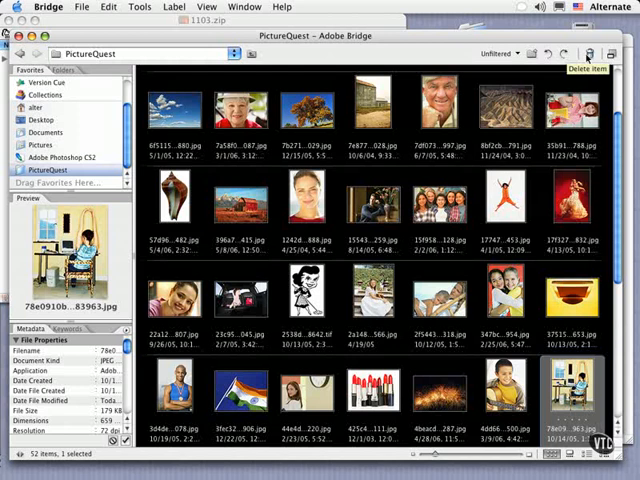
pyautogui.moveTo(498, 173)
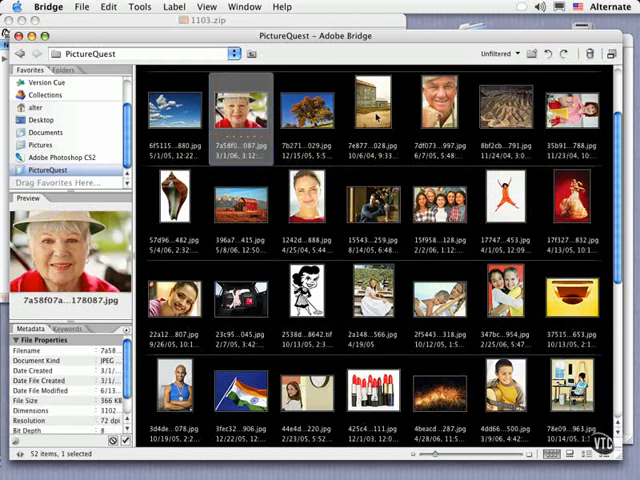
# Drag the older woman's and older man's portraits into the grid's top row.
pyautogui.click(308, 110)
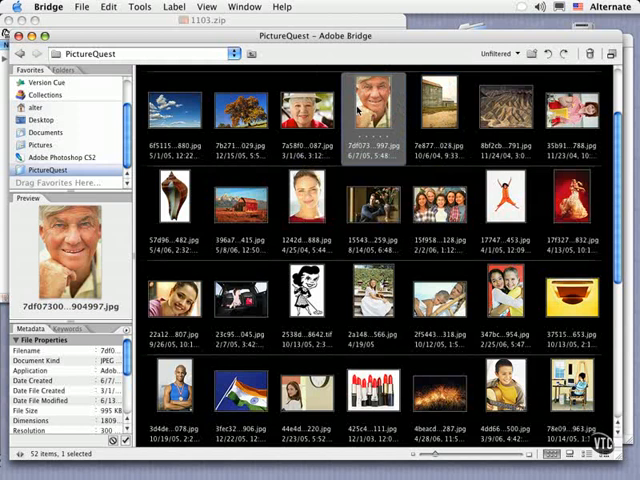
pyautogui.click(439, 200)
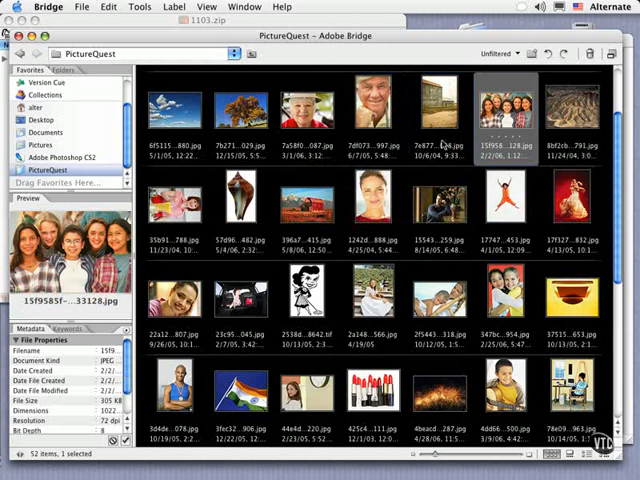
pyautogui.moveTo(453, 160)
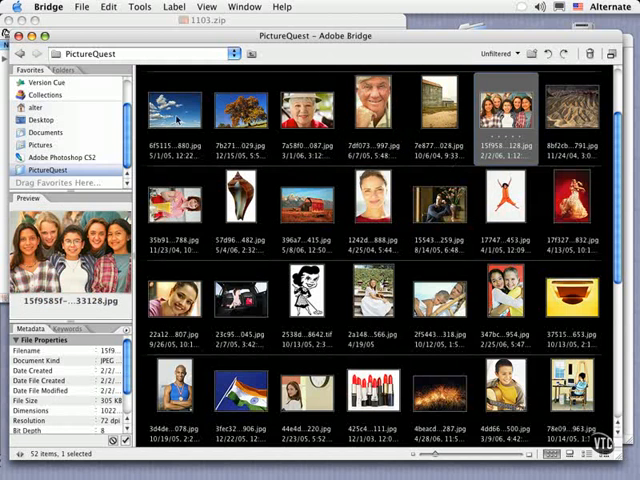
# Command-select the portrait thumbnails and rate them four stars with Command+4.
pyautogui.click(174, 105)
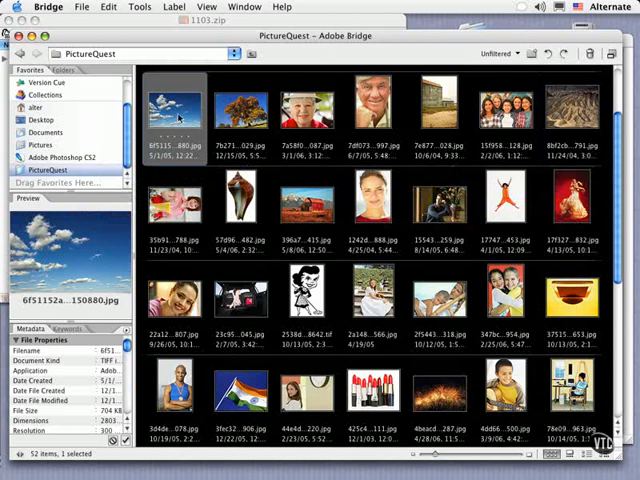
pyautogui.click(239, 108)
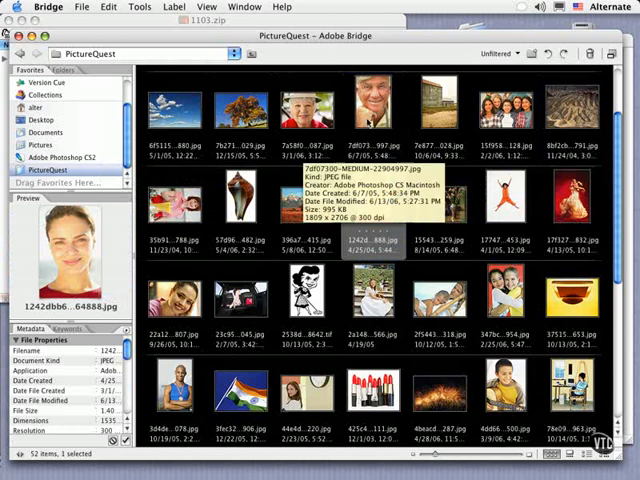
pyautogui.click(373, 105)
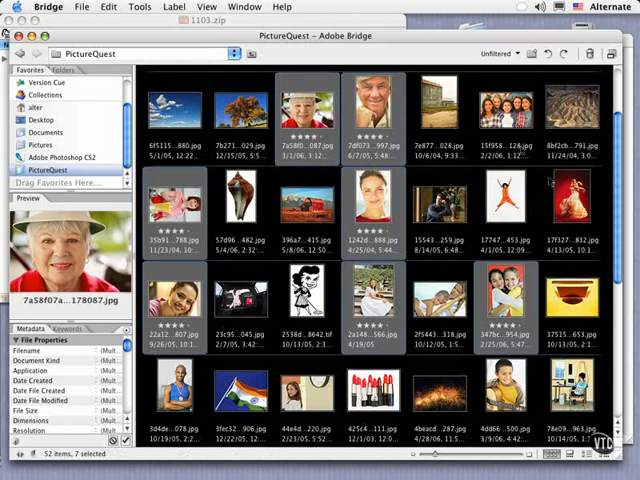
pyautogui.moveTo(360, 318)
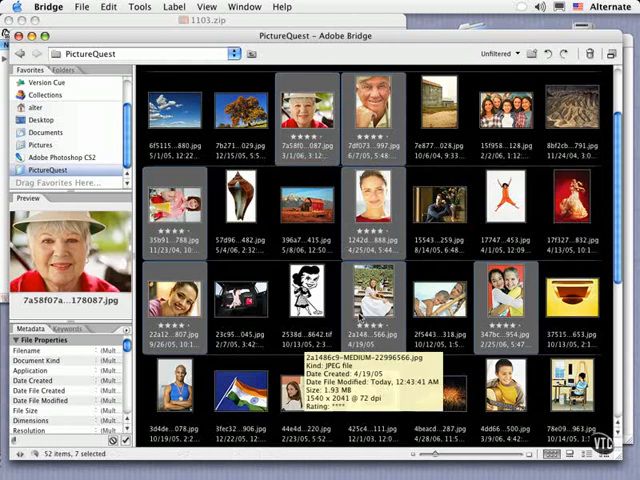